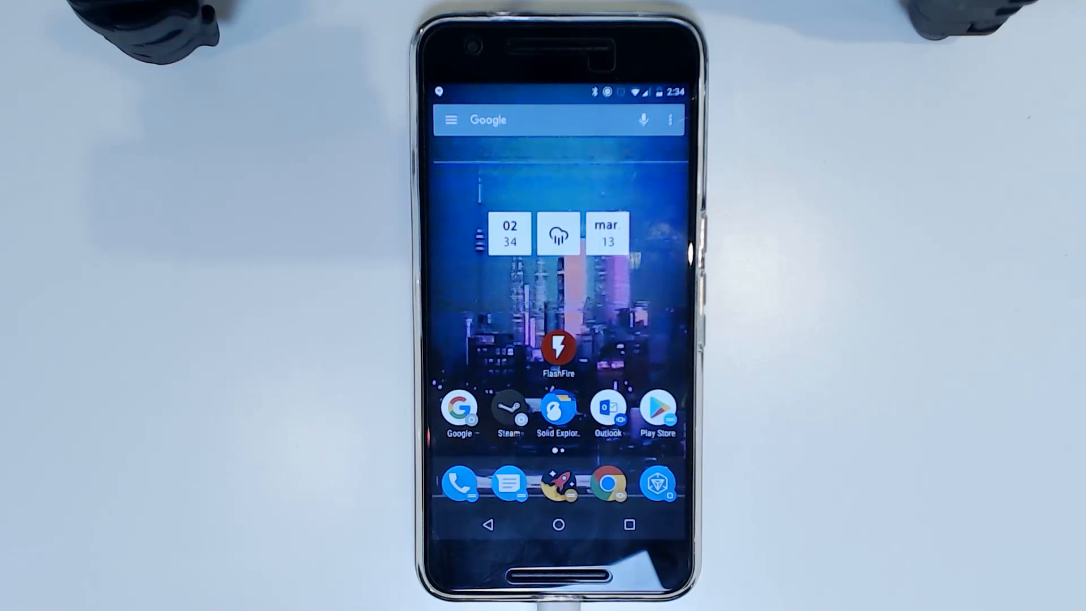
- Launch FlashFire on the phone to queue the TWRP 3.1.0-0 angler recovery flash
{"action": "left_click", "coordinate": [558, 350]}
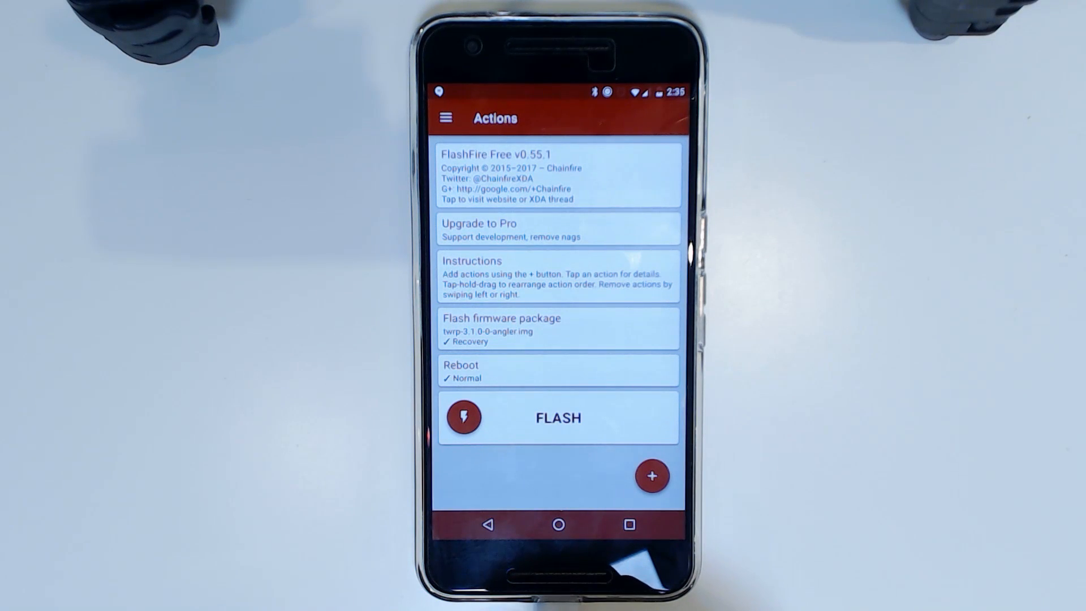
{"action": "left_click", "coordinate": [558, 370]}
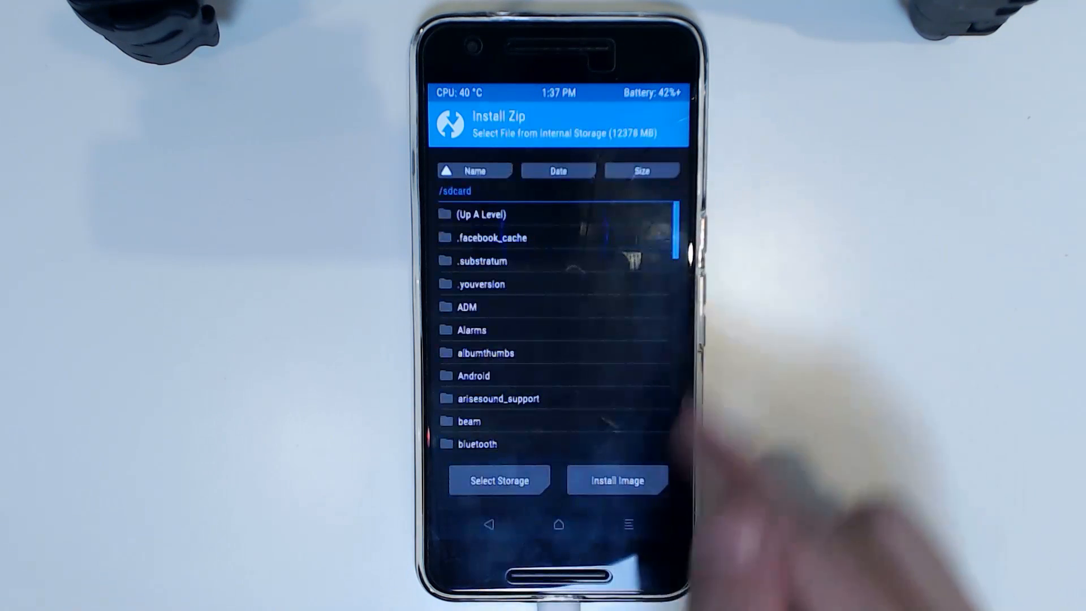
- In TWRP's Install Image mode, pick twrp-3.1.0-0-angler.img from /sdcard/Download
{"action": "left_click", "coordinate": [616, 480]}
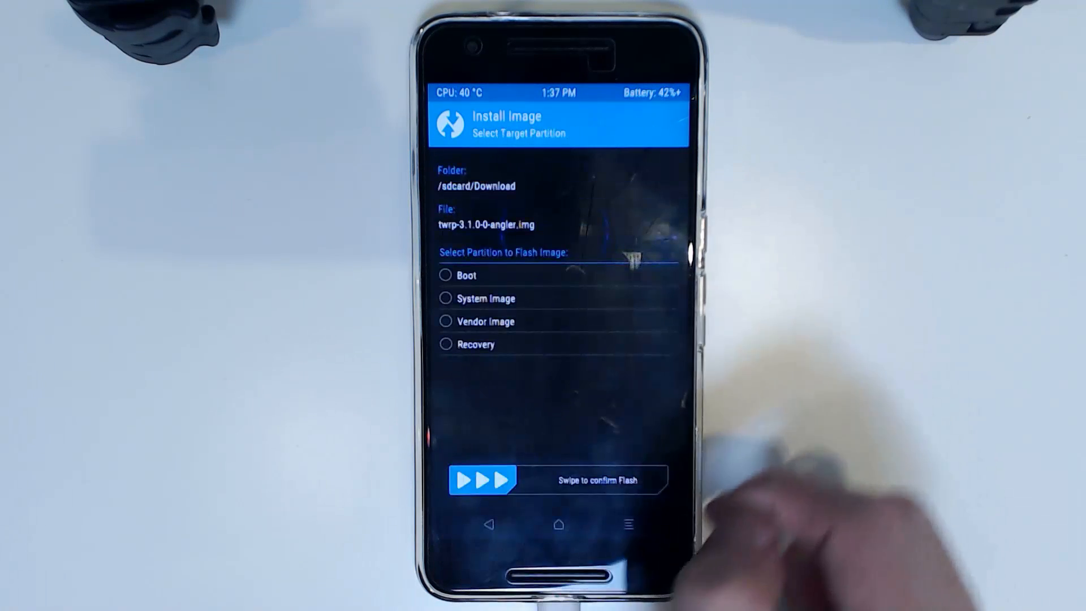
{"action": "left_click", "coordinate": [444, 344]}
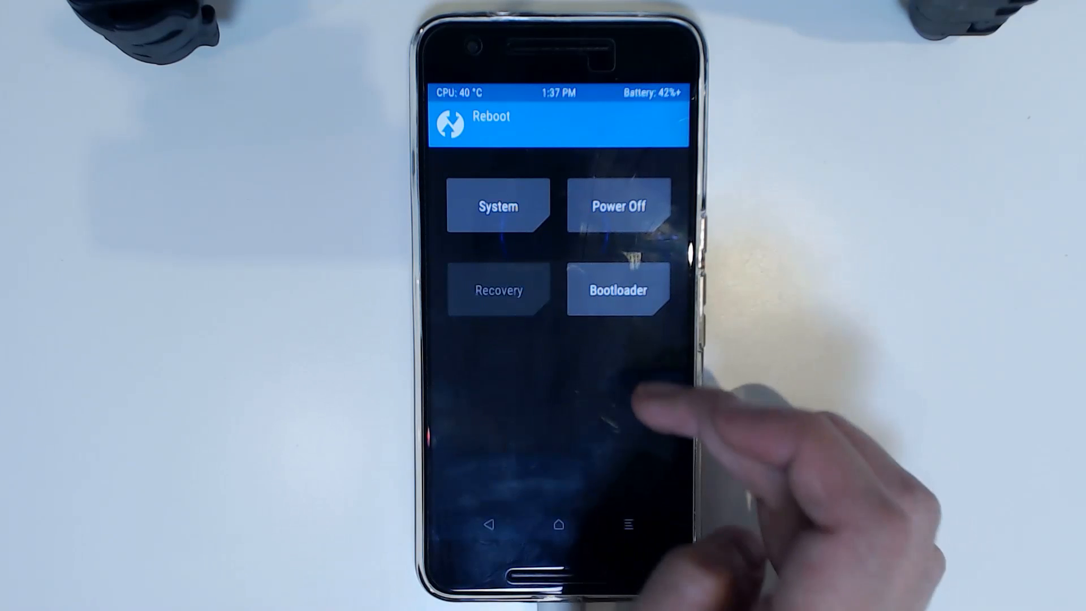
- Choose Bootloader in TWRP's Reboot menu to enter fastboot mode
{"action": "left_click", "coordinate": [617, 289]}
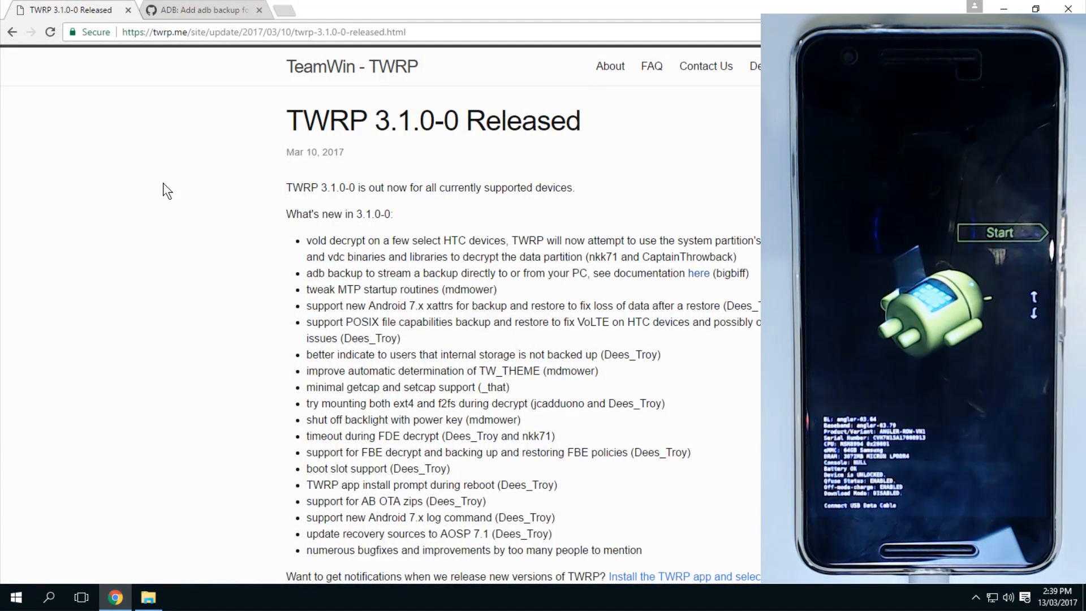
- Show the Android folder containing twrp-3.1.0-0-angler in File Explorer
{"action": "left_click", "coordinate": [148, 596]}
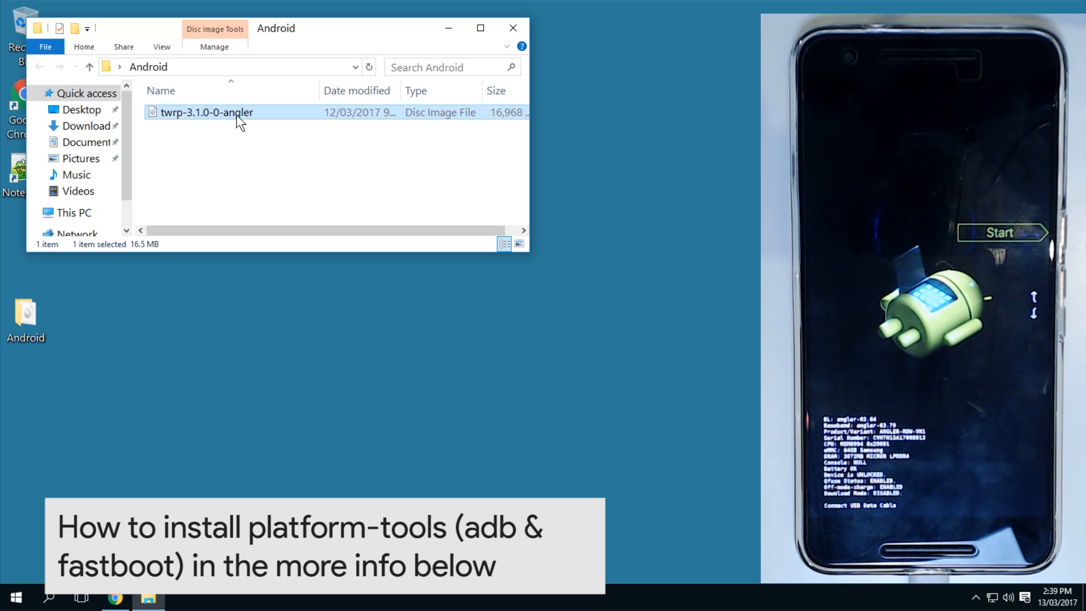
{"action": "mouse_move", "coordinate": [235, 139]}
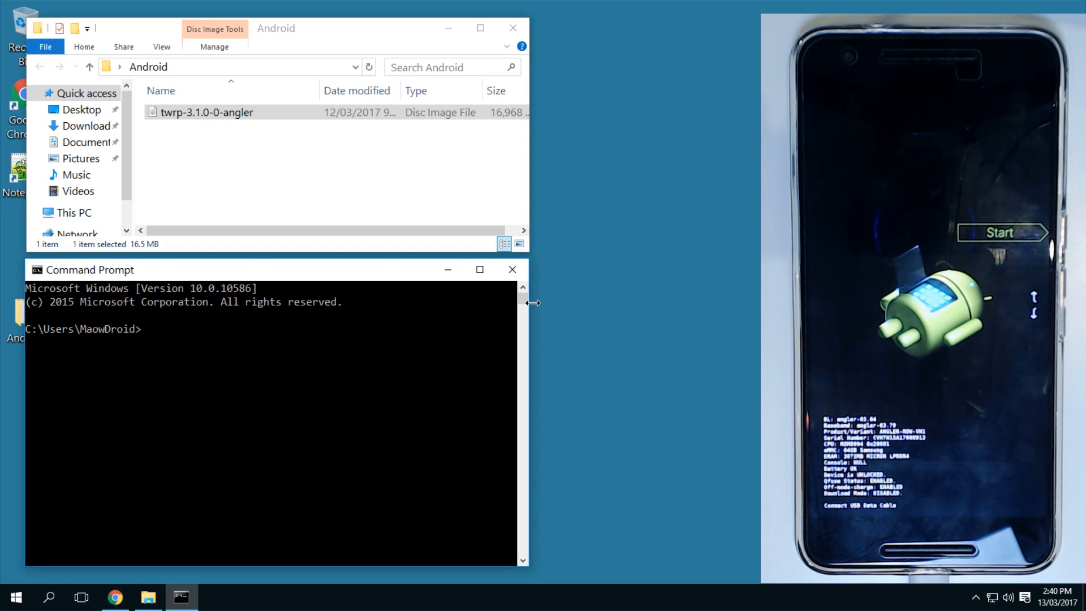
{"action": "mouse_move", "coordinate": [218, 274]}
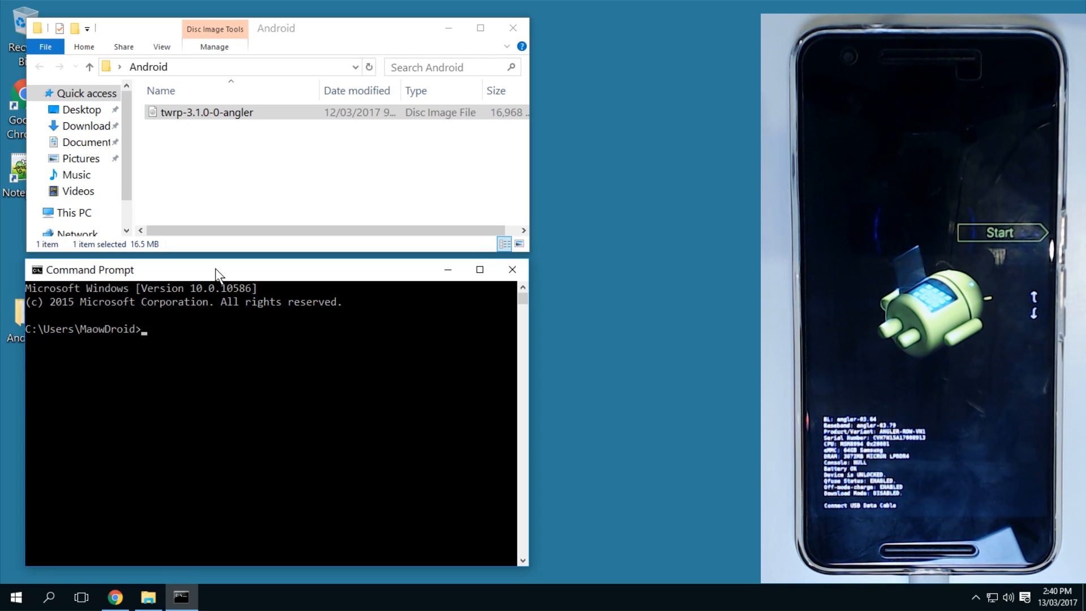
- Run fastboot devices in Command Prompt until the phone's serial appears
{"action": "type", "text": "f"}
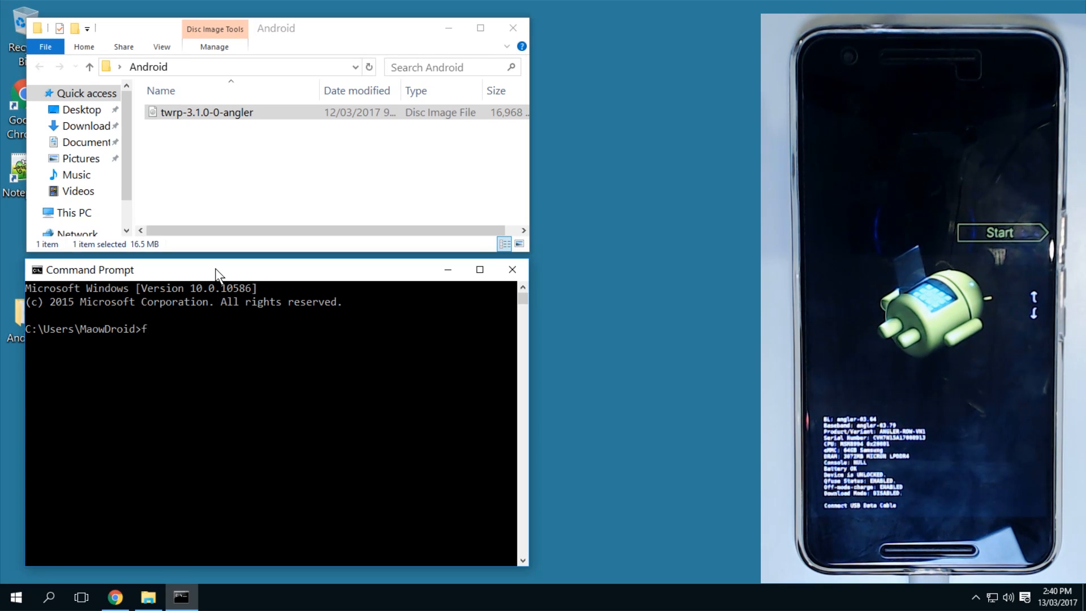
{"action": "type", "text": "astboot de"}
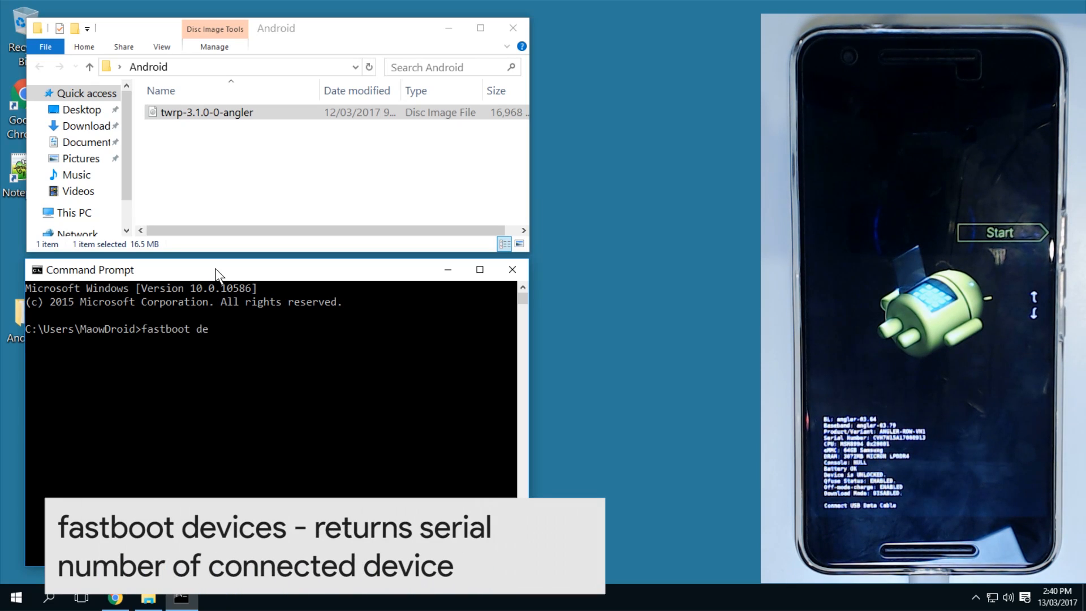
{"action": "type", "text": "vices"}
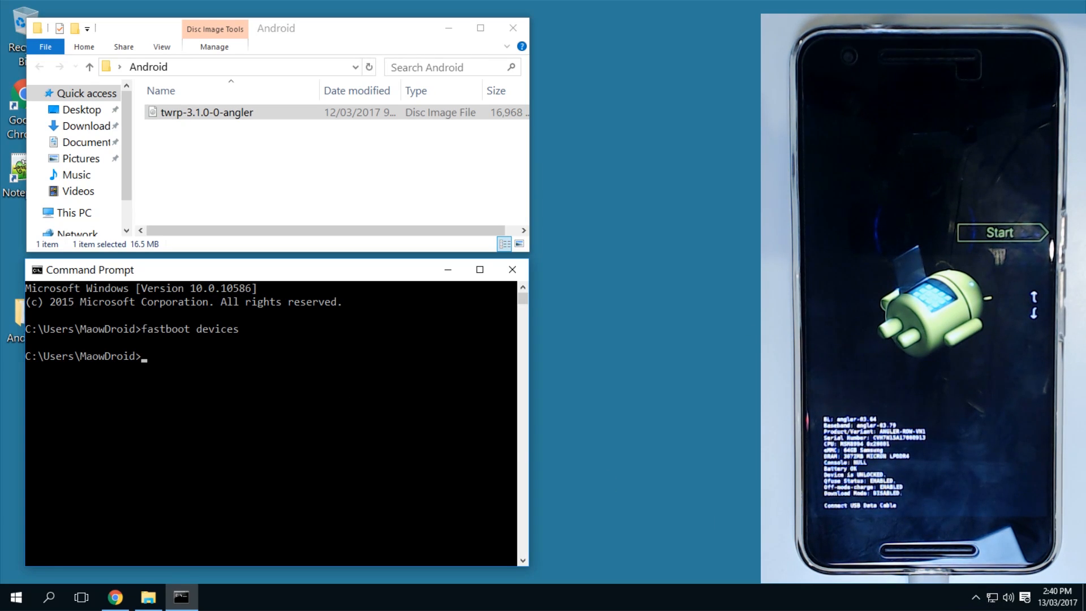
{"action": "mouse_move", "coordinate": [752, 284]}
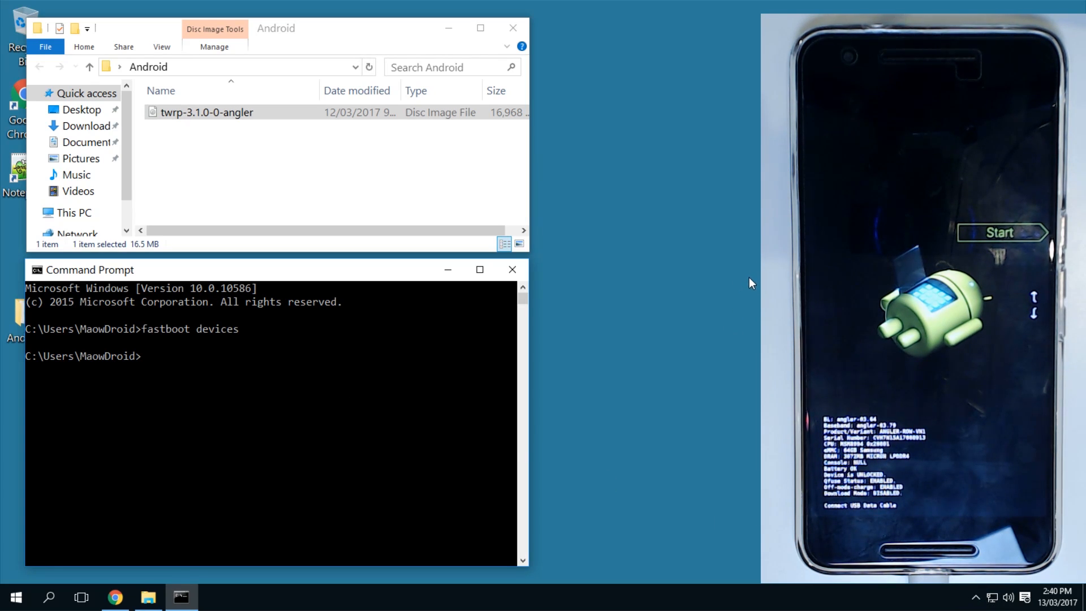
{"action": "mouse_move", "coordinate": [749, 292]}
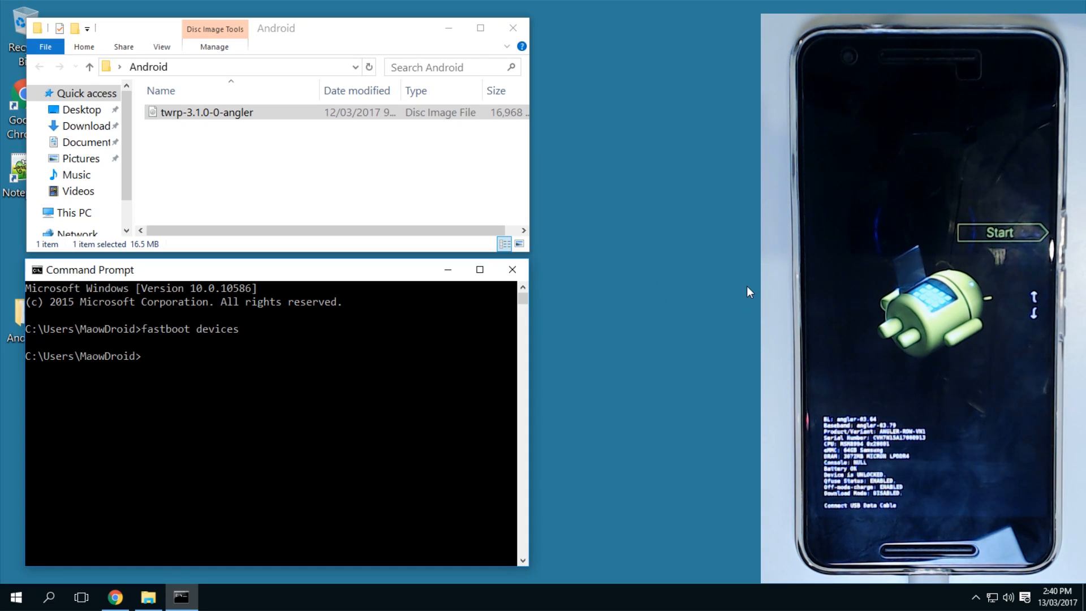
{"action": "mouse_move", "coordinate": [250, 356]}
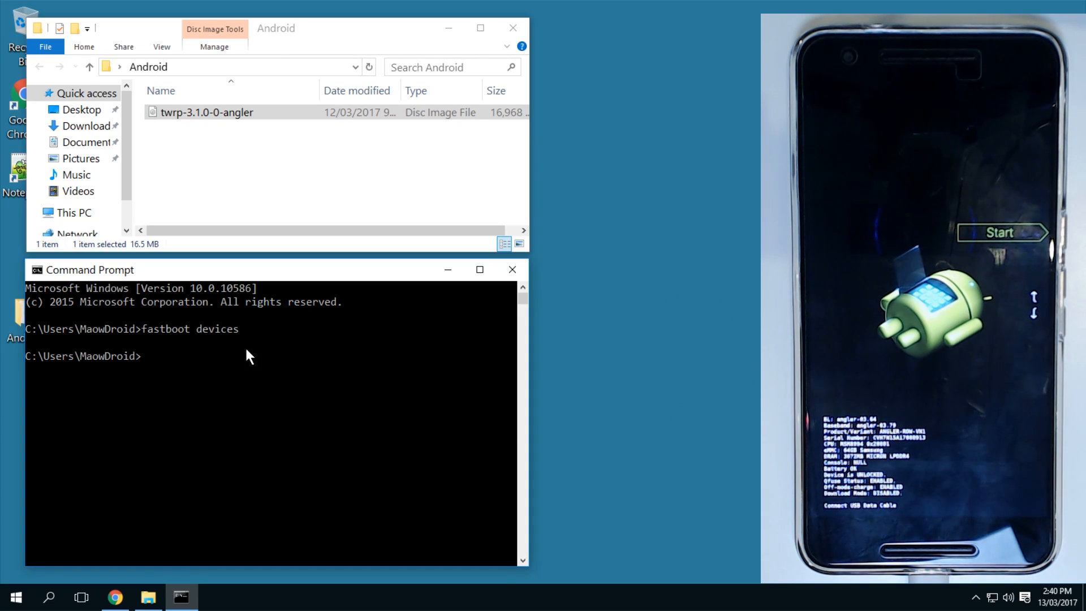
{"action": "type", "text": "fastboot devices"}
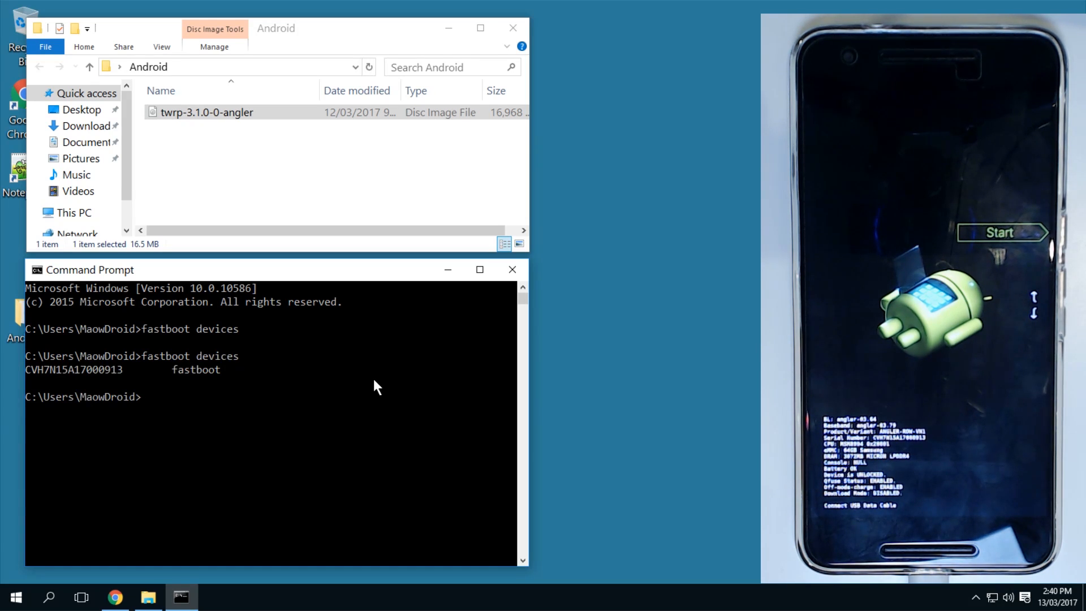
- Flash C:\Users\MaowDroid\Desktop\Android\twrp-3.1.0-0-angler.img to the recovery partition with fastboot
{"action": "type", "text": "fastboot flash"}
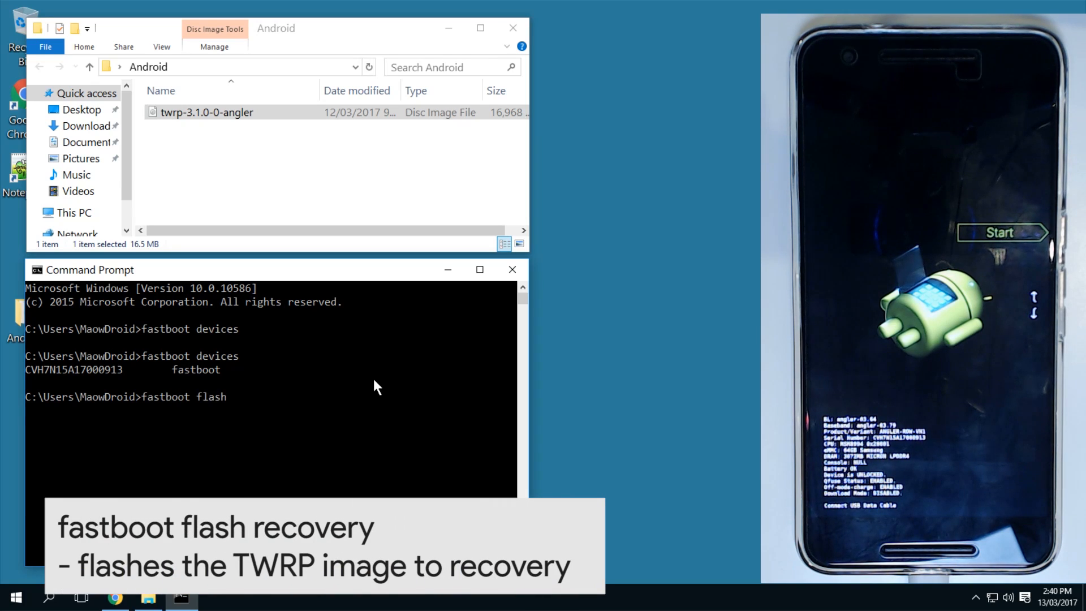
{"action": "type", "text": "recovery"}
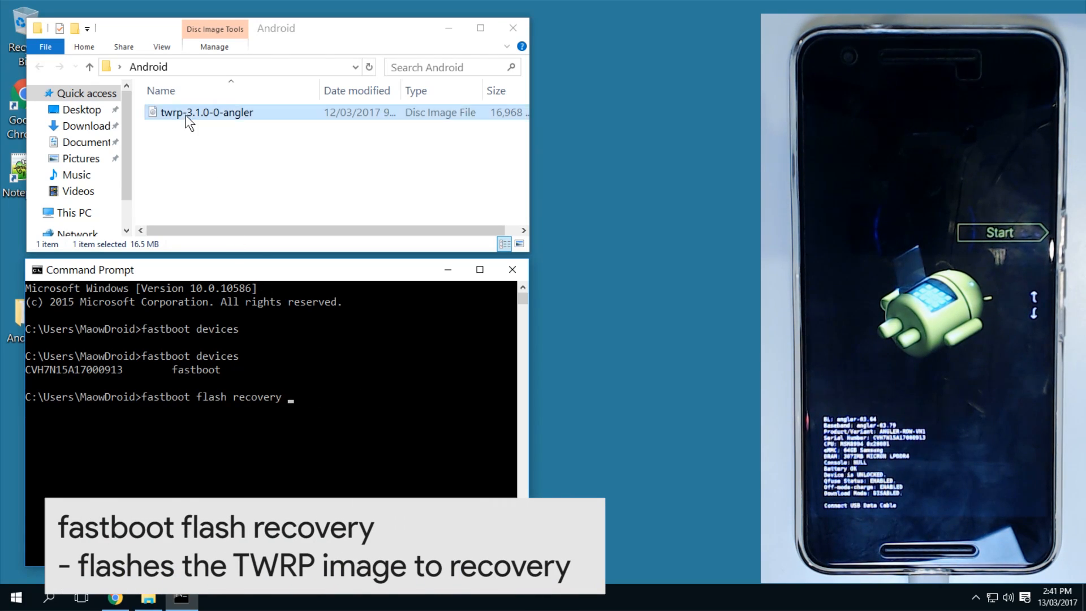
{"action": "type", "text": "C:\\Users\\MaowDroid\\Desktop\\Android\\twrp-3.1.0-0-angler.img"}
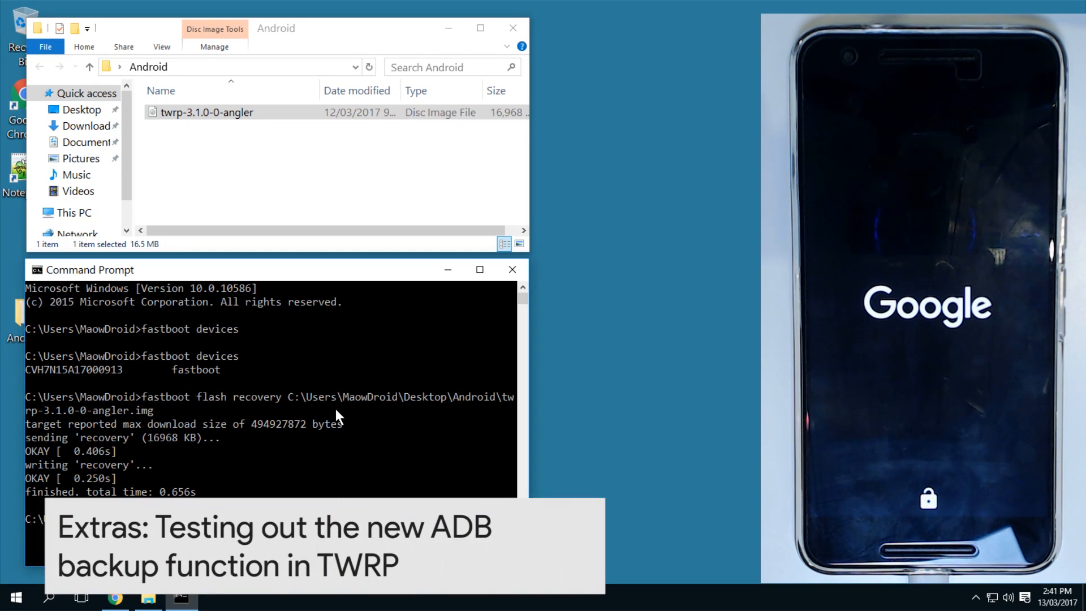
- Open the GitHub 'ADB: Add adb backup' commit in Chrome and scroll to the restore usage
{"action": "left_click", "coordinate": [115, 597]}
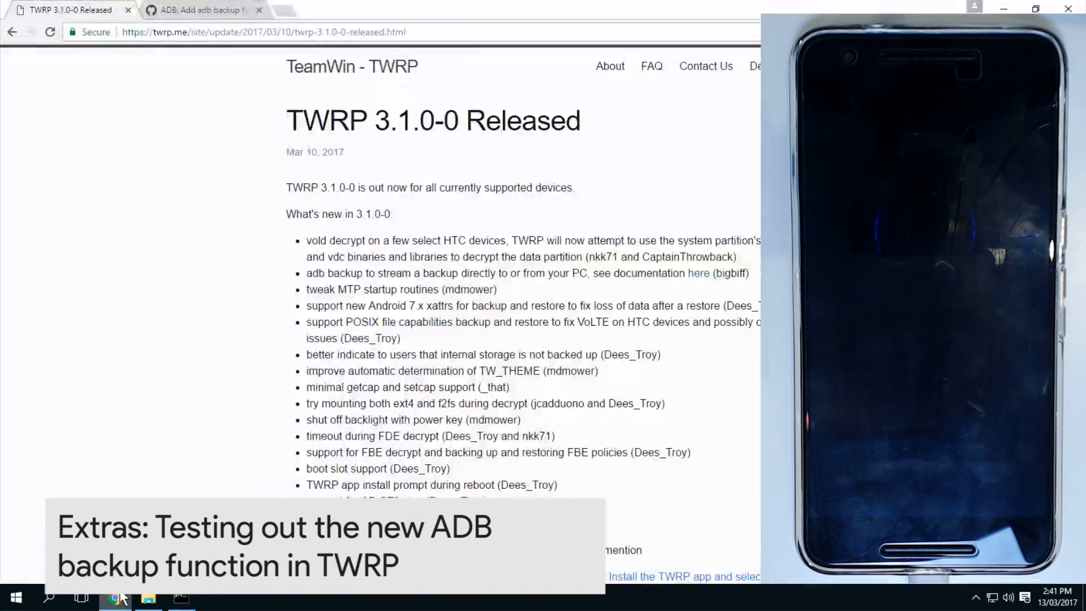
{"action": "left_click", "coordinate": [201, 9]}
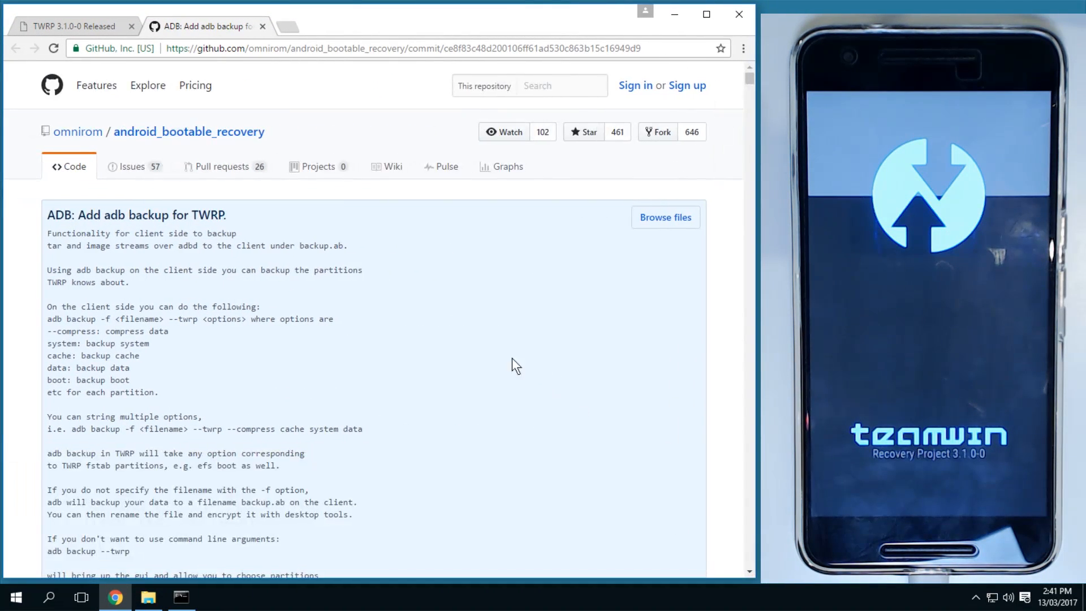
{"action": "mouse_move", "coordinate": [451, 330]}
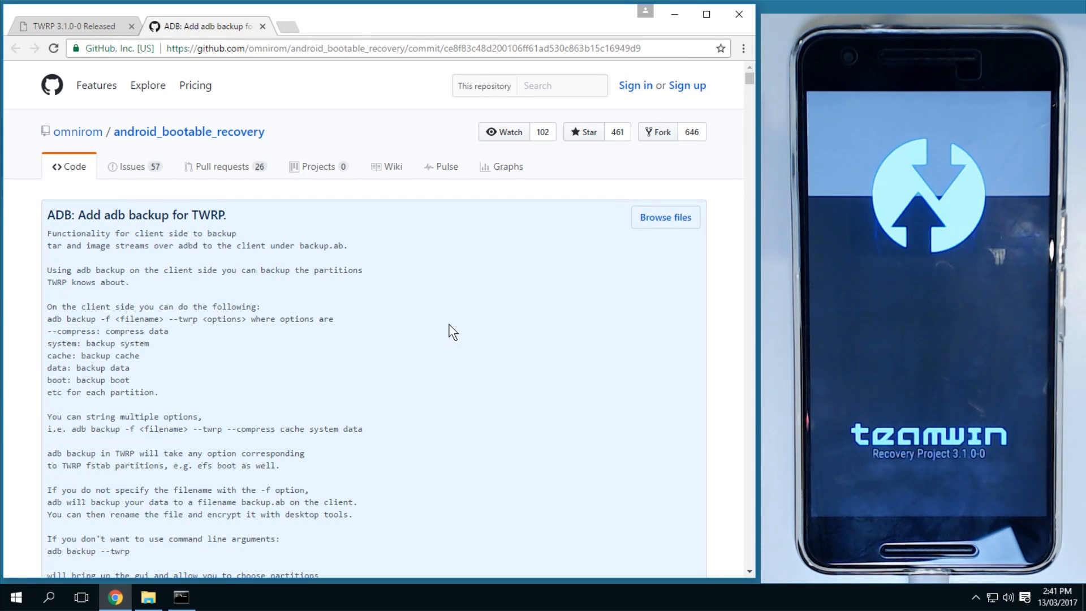
{"action": "mouse_move", "coordinate": [257, 388]}
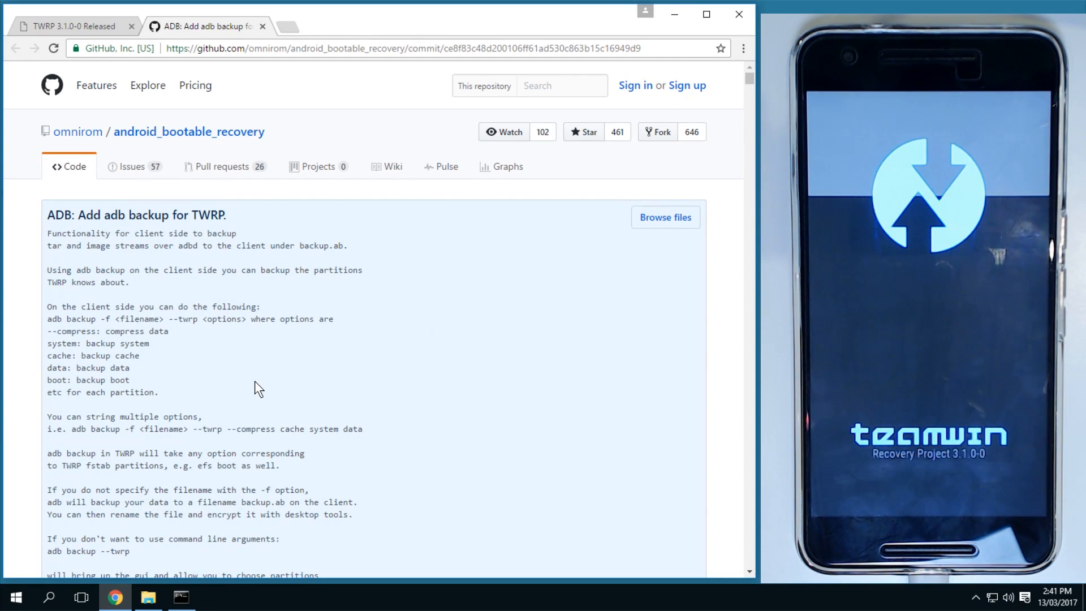
{"action": "scroll", "scroll_direction": "down", "scroll_amount": 3}
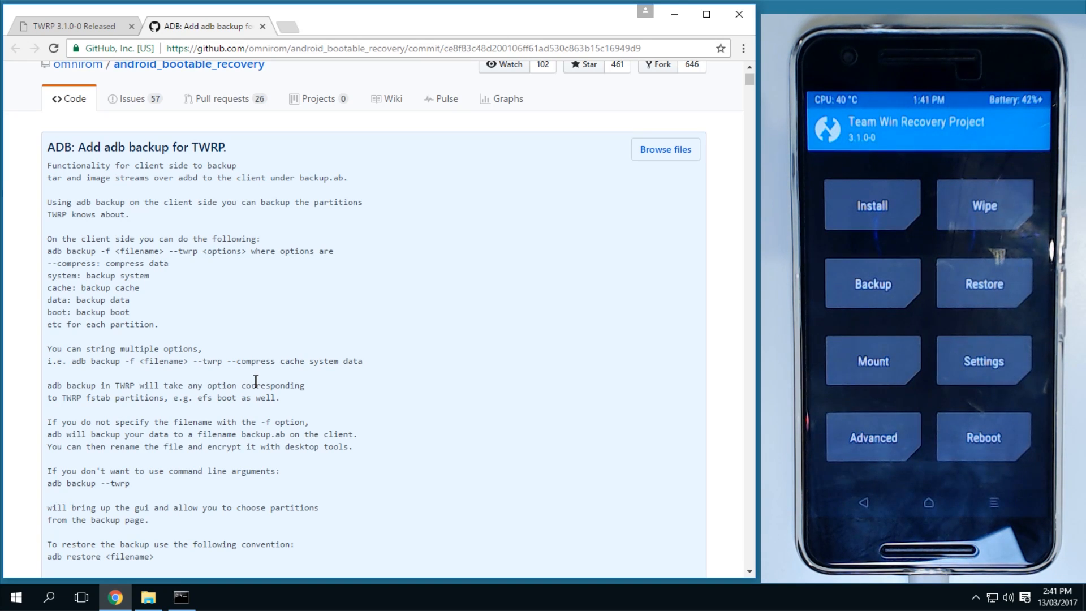
{"action": "left_click", "coordinate": [148, 596]}
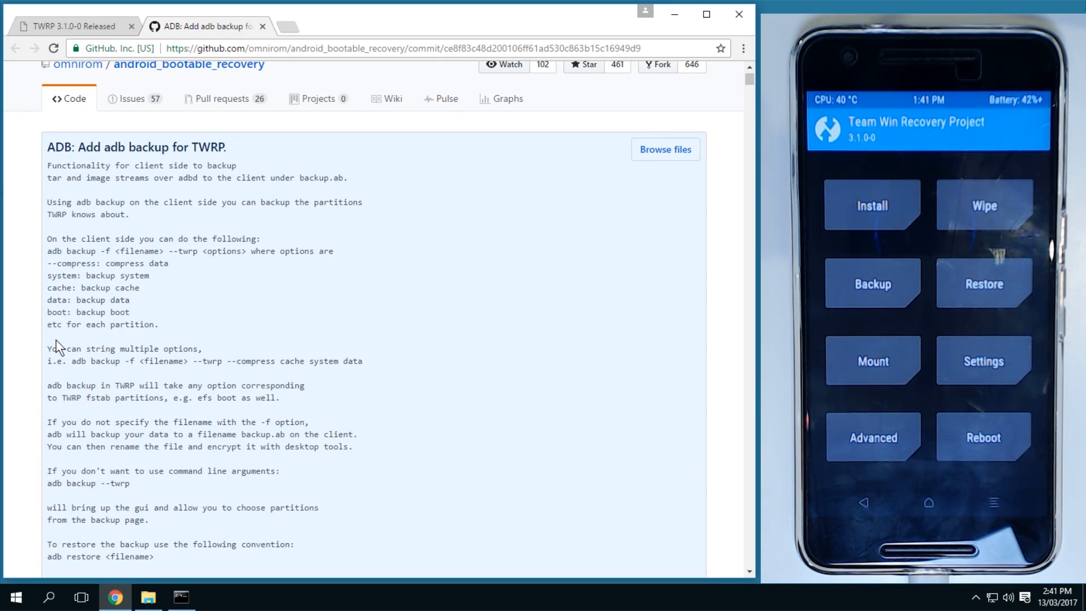
{"action": "scroll", "scroll_direction": "down", "scroll_amount": 3}
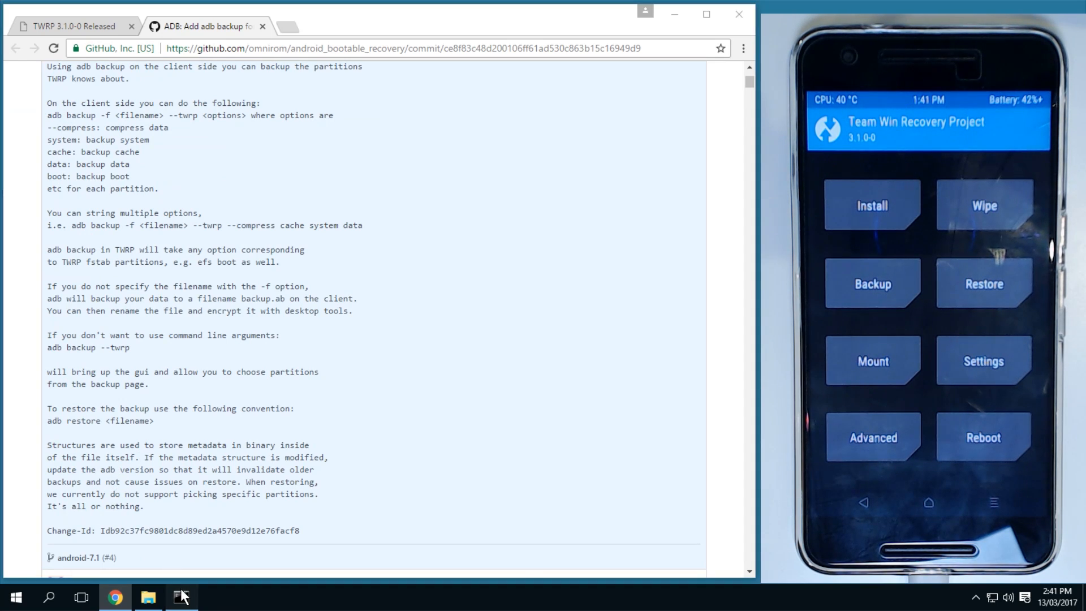
- Run adb devices in Command Prompt to confirm the phone is in recovery mode
{"action": "left_click", "coordinate": [181, 596]}
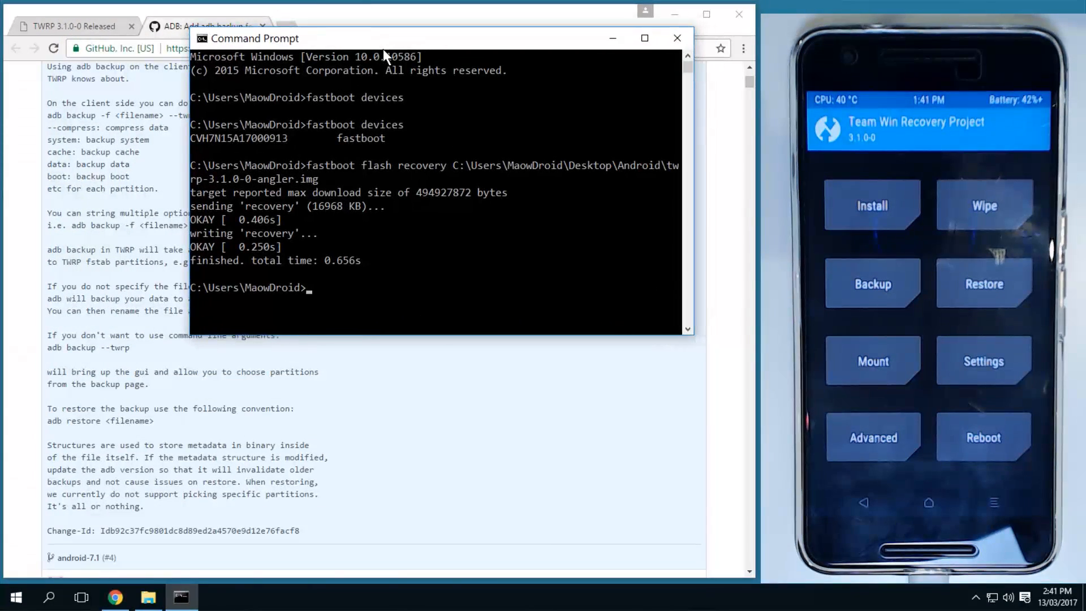
{"action": "type", "text": "adb devuc"}
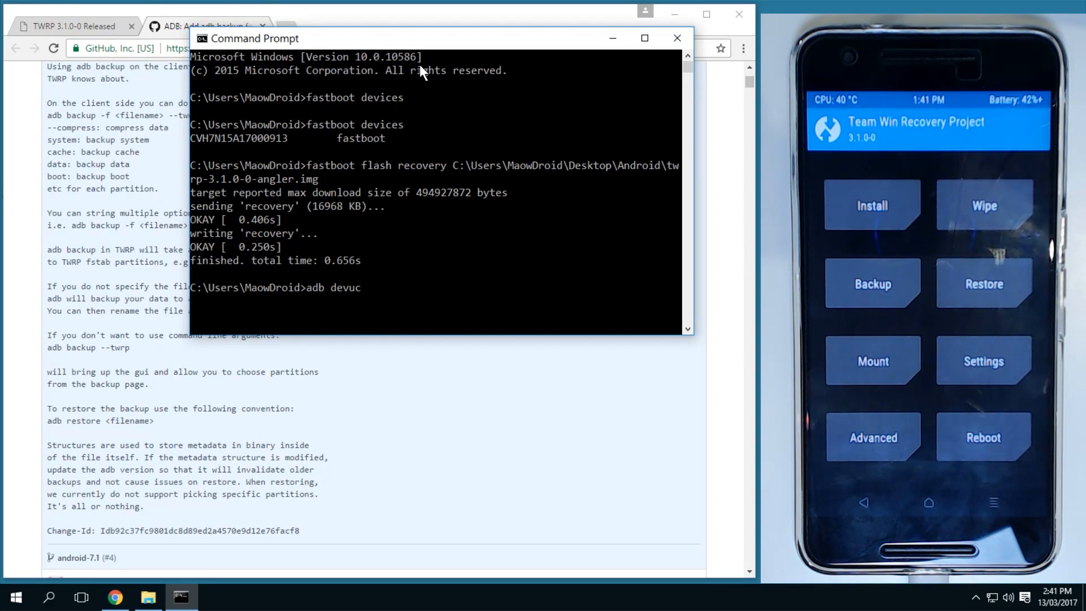
{"action": "type", "text": "ices"}
{"action": "key", "text": "Return"}
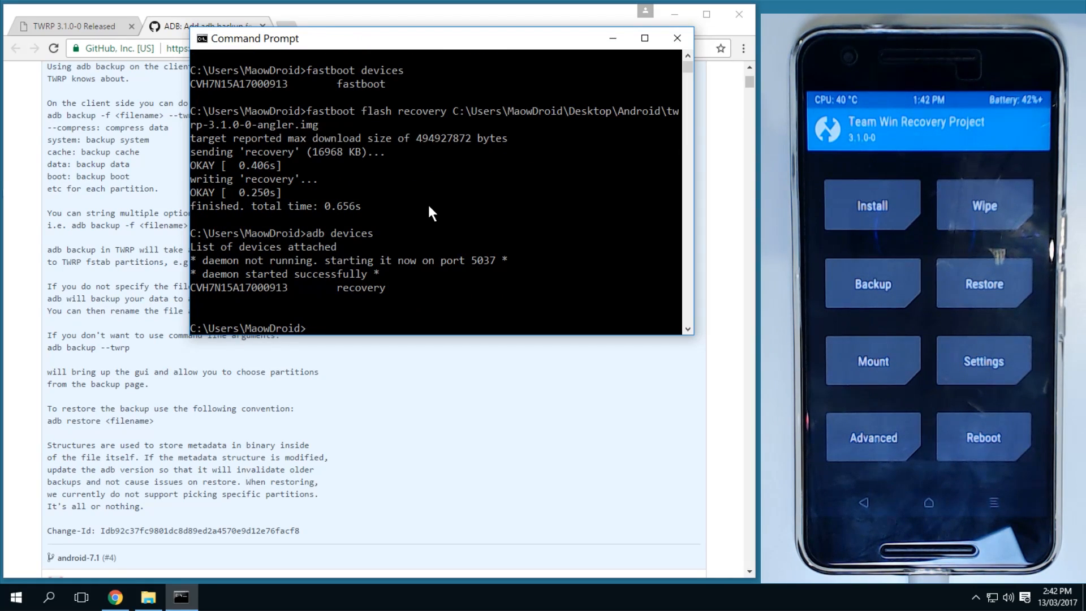
- Enter adb backup -f boot-backup --twrp --compress boot in Command Prompt
{"action": "type", "text": "adb"}
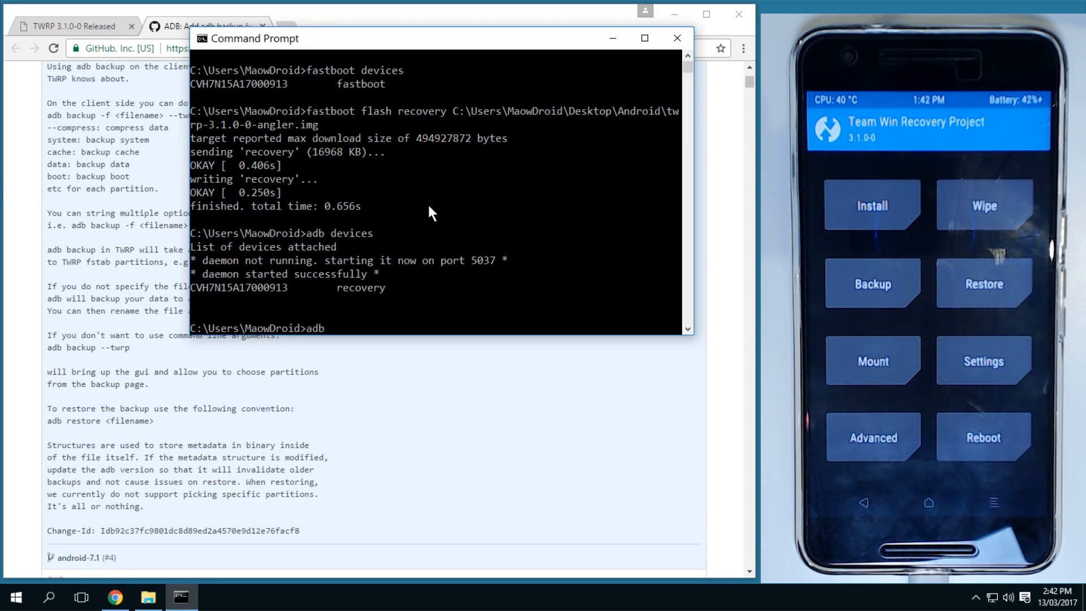
{"action": "type", "text": "backi["}
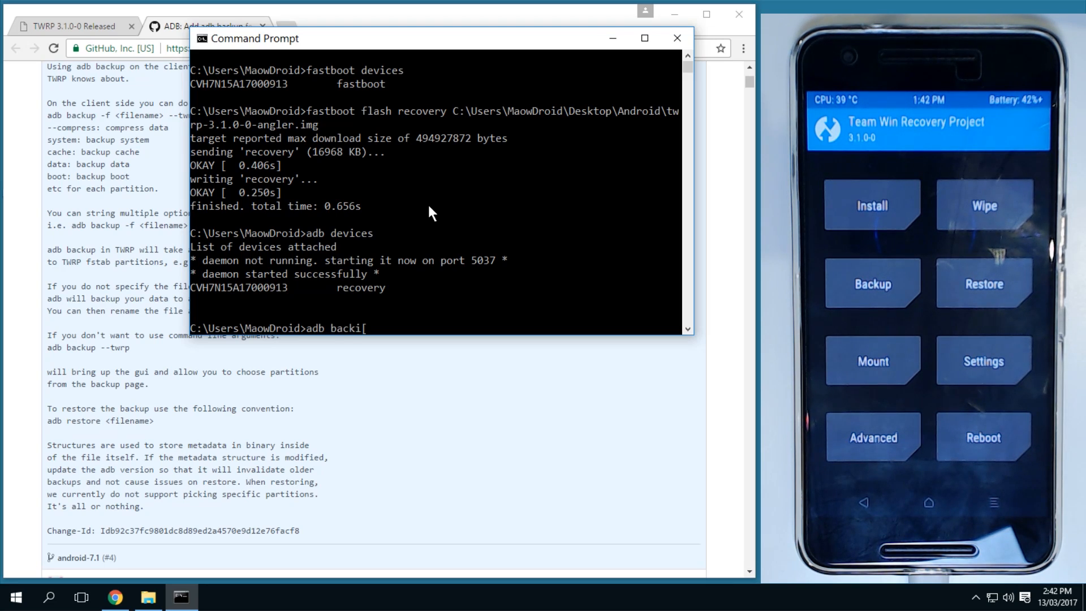
{"action": "type", "text": "up"}
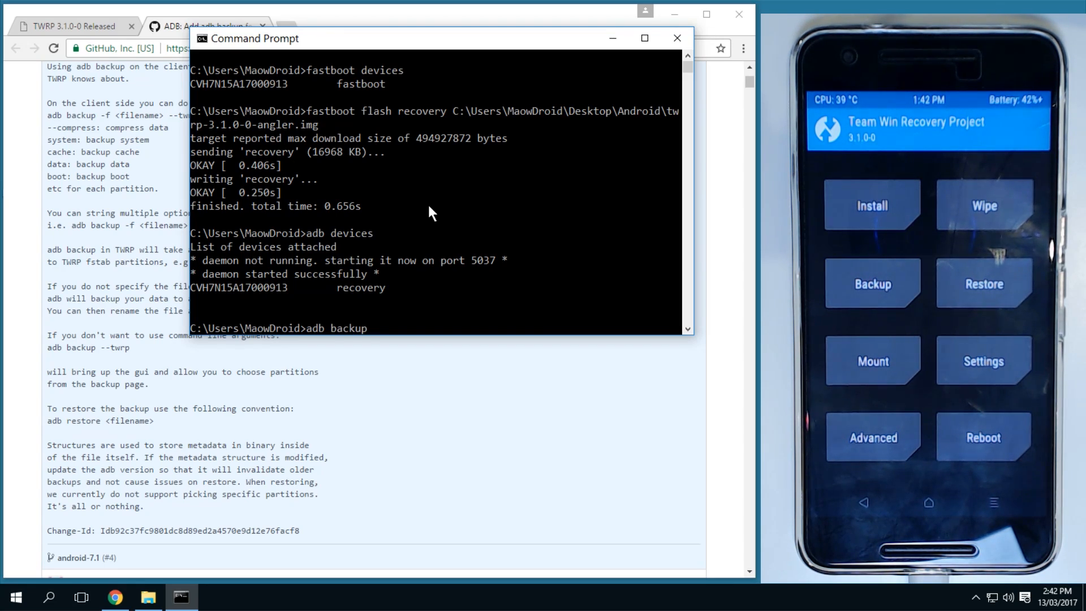
{"action": "type", "text": "-f"}
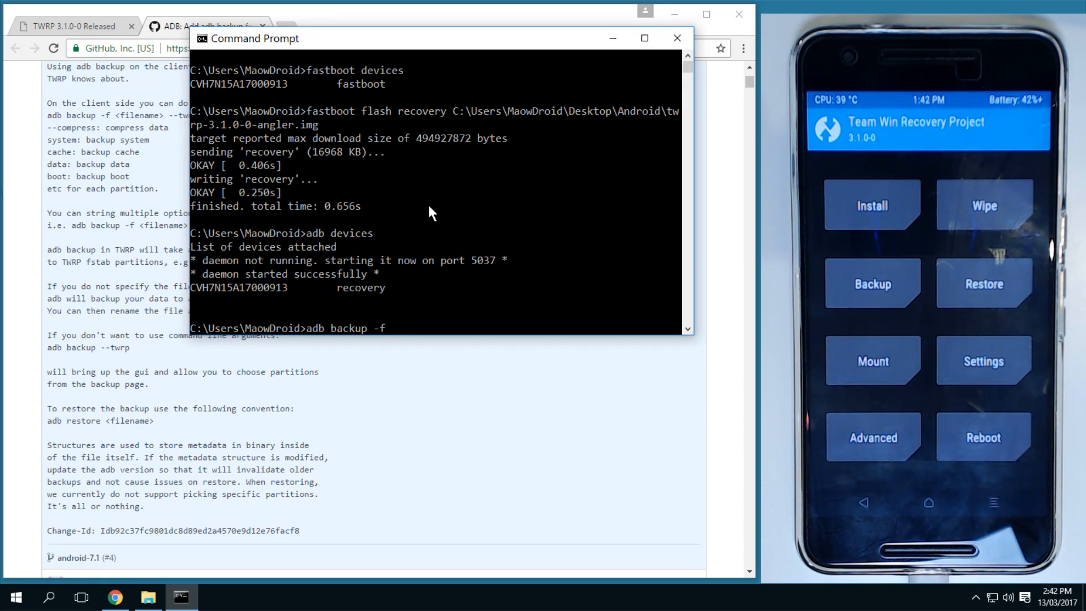
{"action": "type", "text": "boot-"}
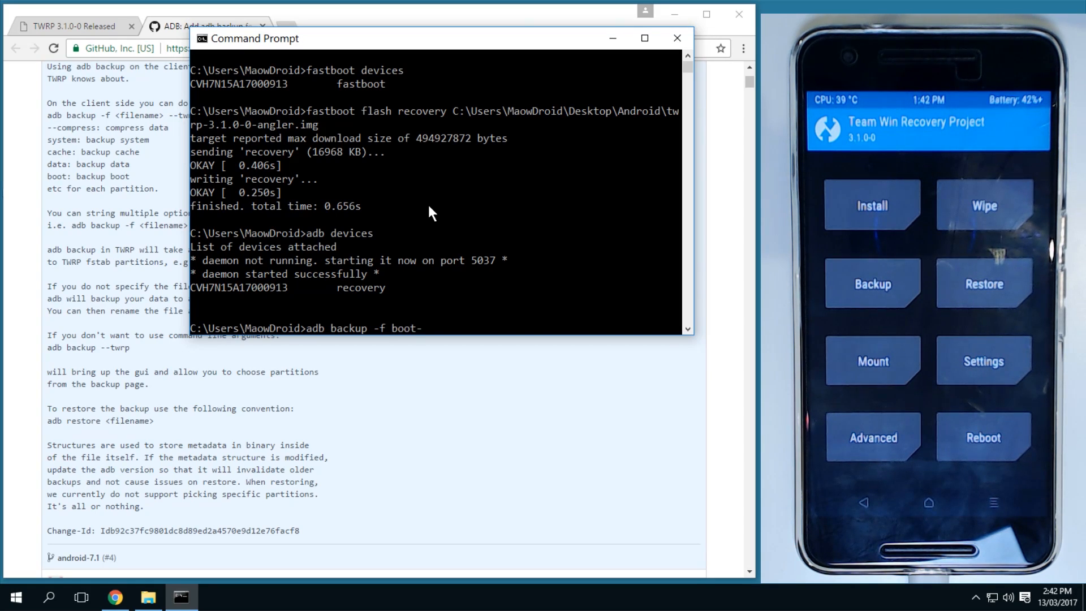
{"action": "type", "text": "backup."}
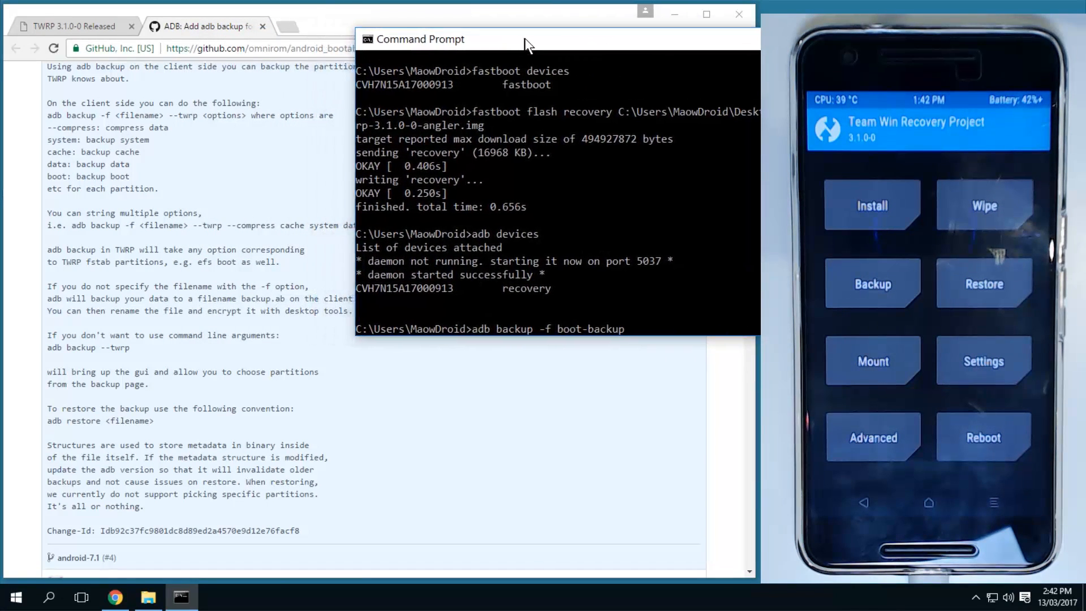
{"action": "type", "text": "-"}
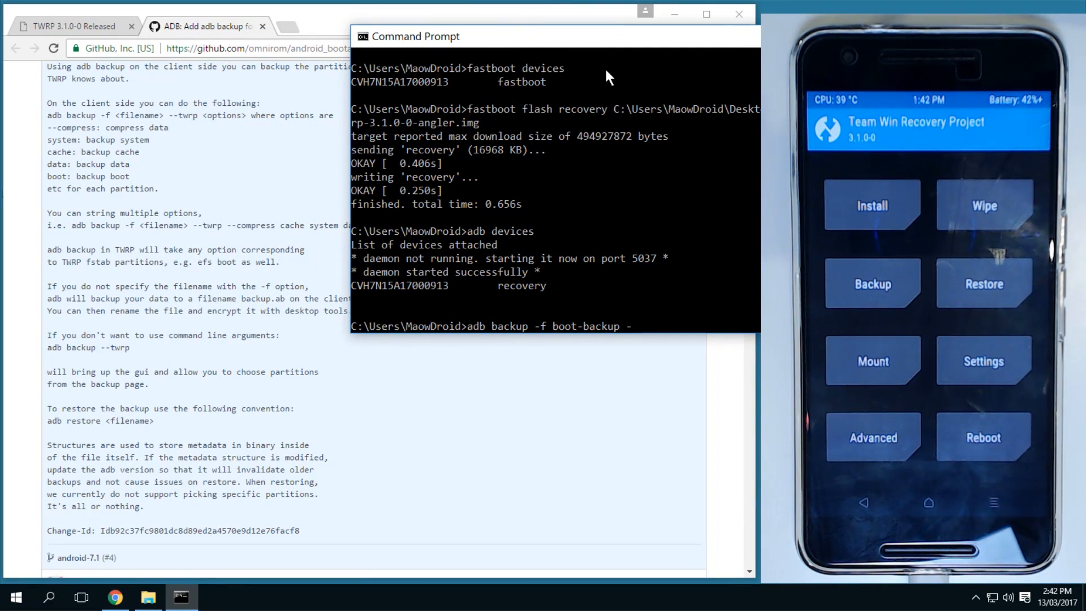
{"action": "type", "text": "--twrp"}
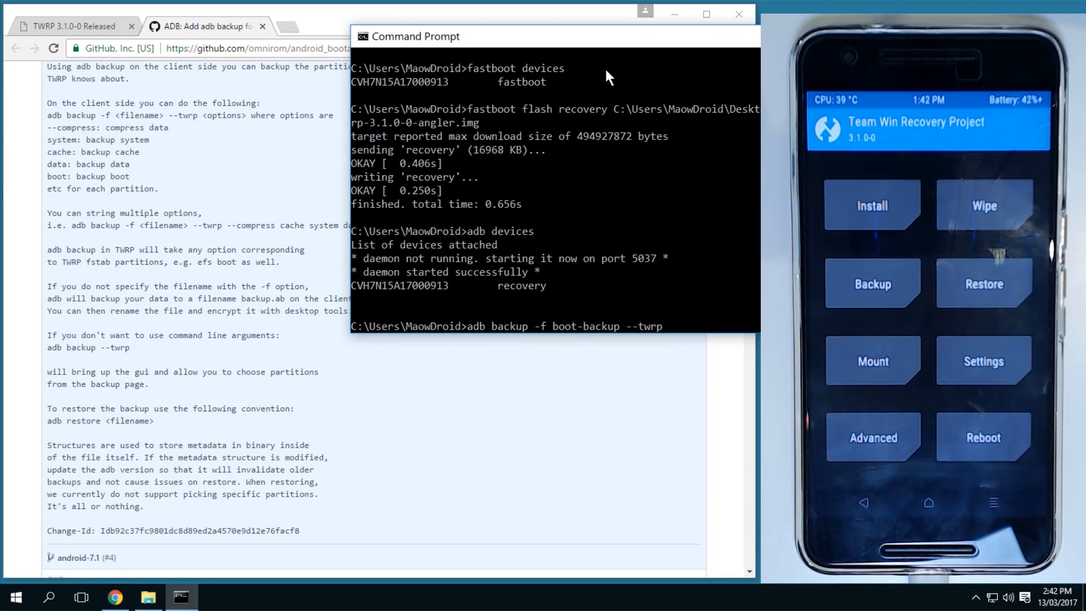
{"action": "type", "text": "--compress"}
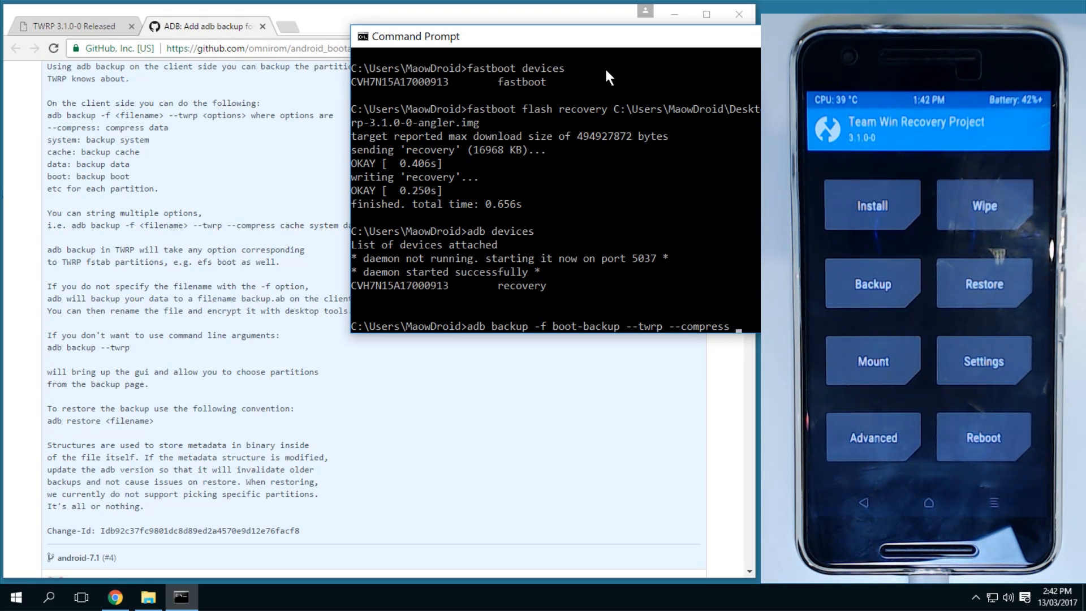
{"action": "type", "text": "boot"}
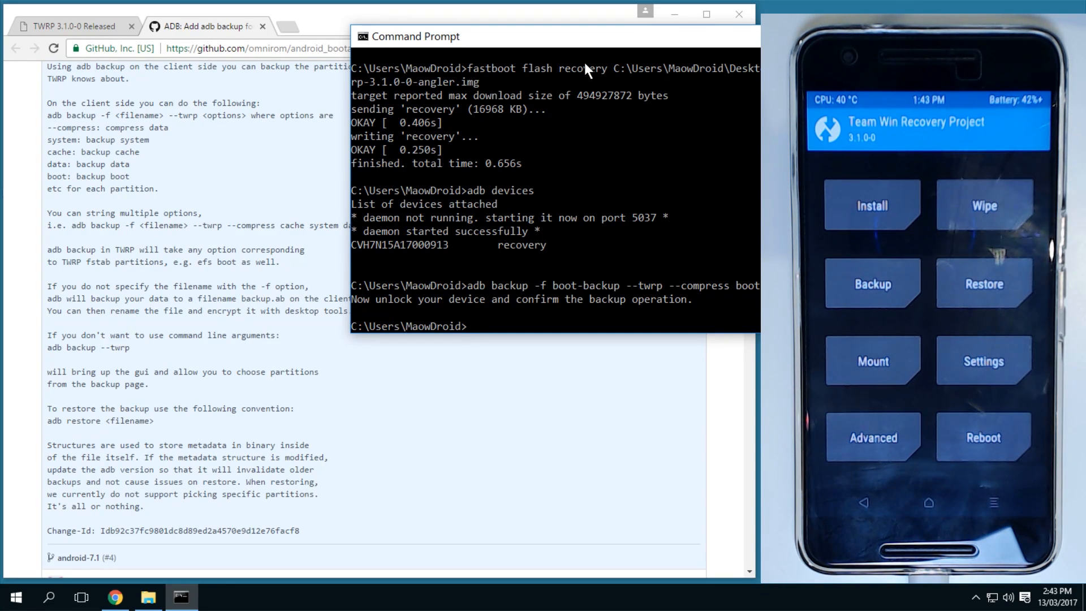
{"action": "mouse_move", "coordinate": [253, 456]}
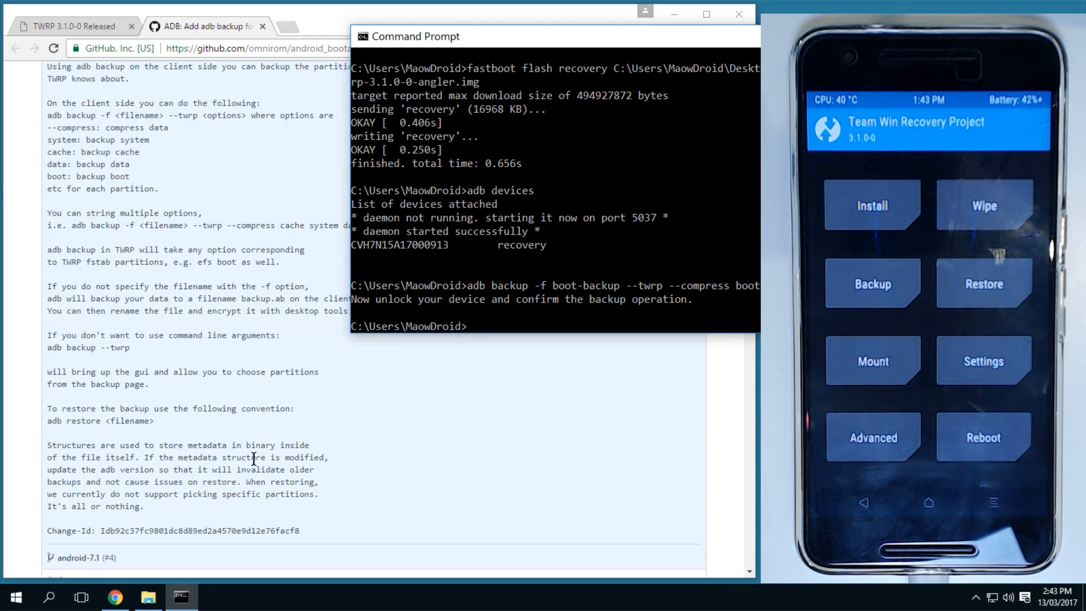
- Confirm the boot-backup file in the MaowDroid home folder is 32 MB
{"action": "left_click", "coordinate": [147, 596]}
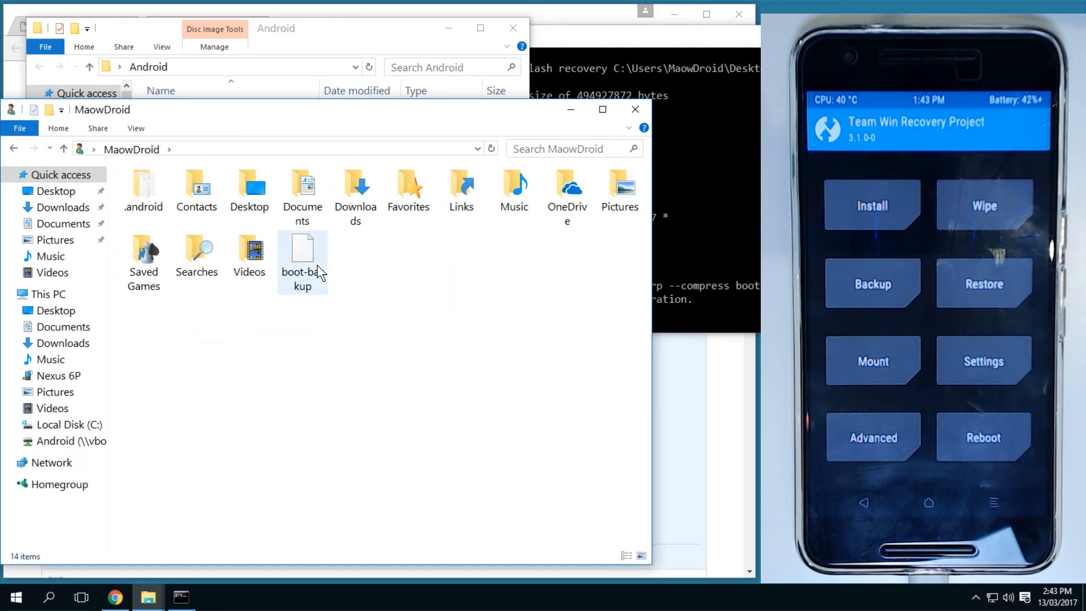
{"action": "left_click", "coordinate": [322, 256]}
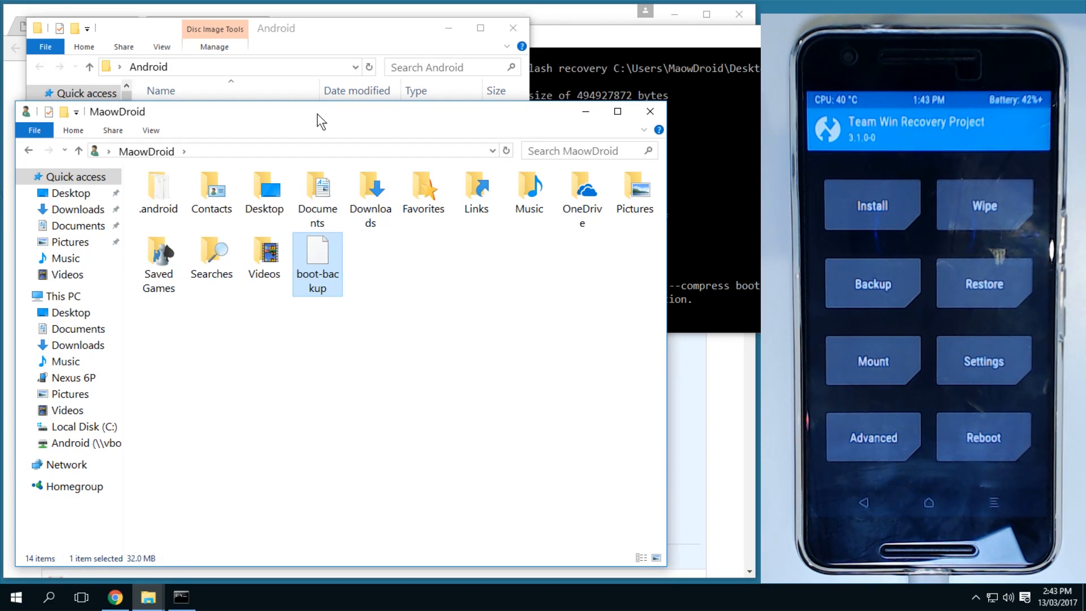
{"action": "left_click", "coordinate": [872, 204]}
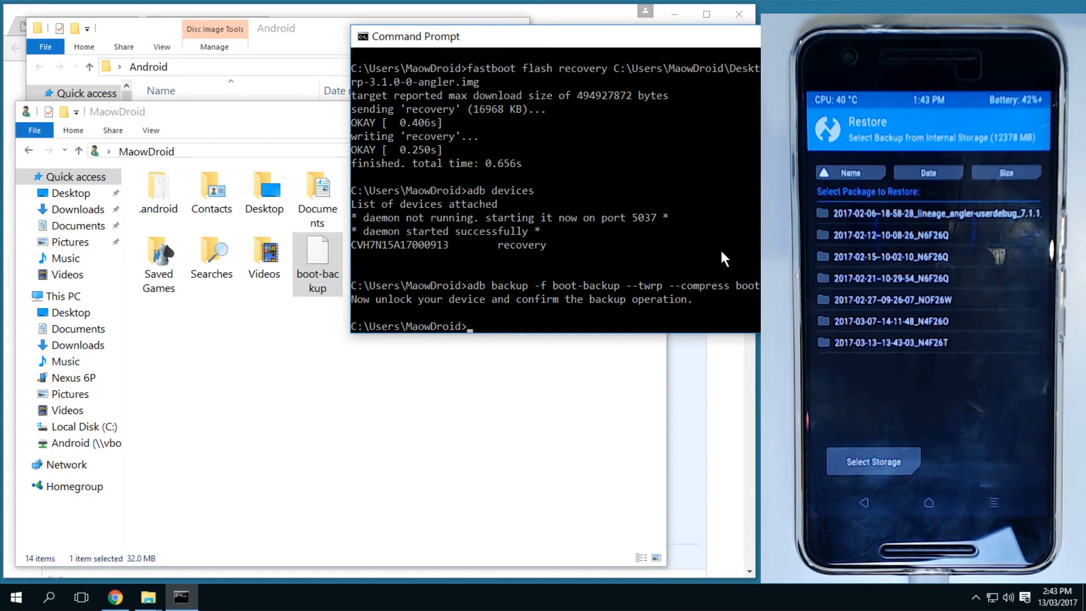
- Run 'adb restore boot-backup' in Command Prompt, checking the syntax and file name on GitHub
{"action": "type", "text": "adb rest"}
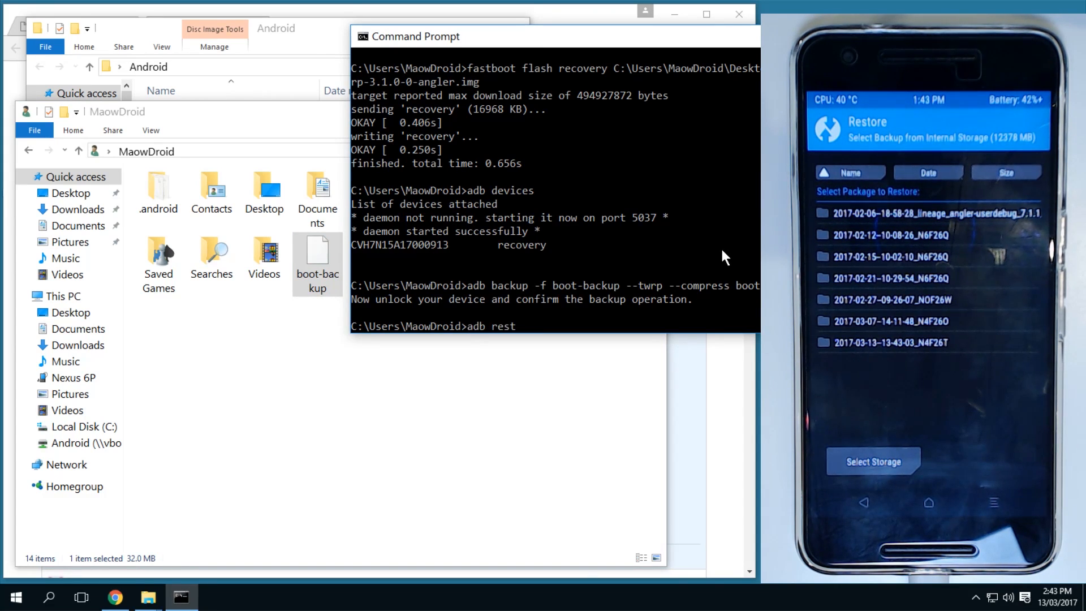
{"action": "type", "text": "ore"}
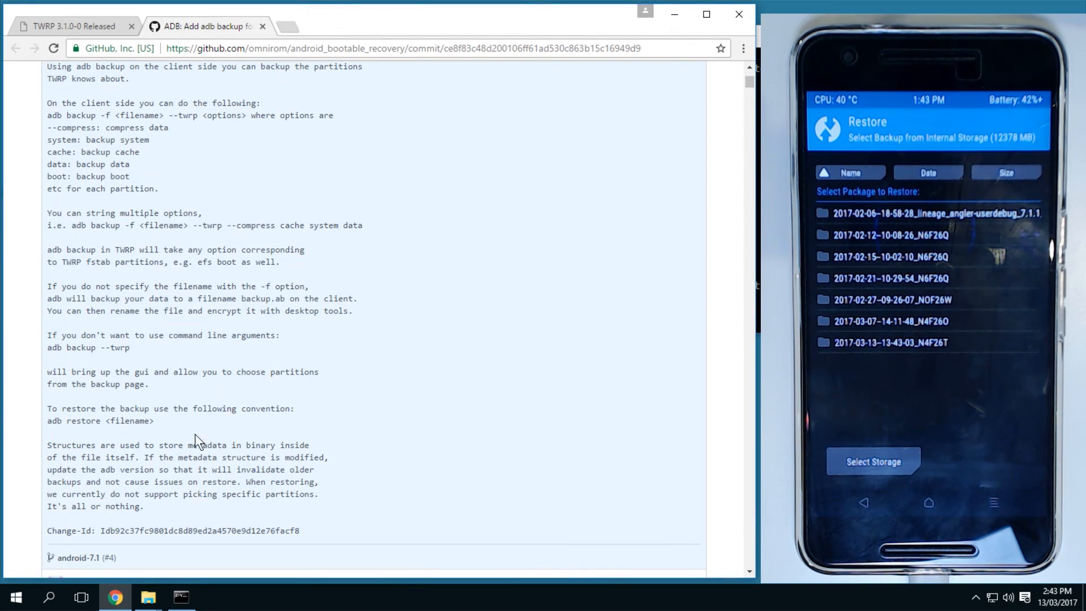
{"action": "left_click", "coordinate": [181, 596]}
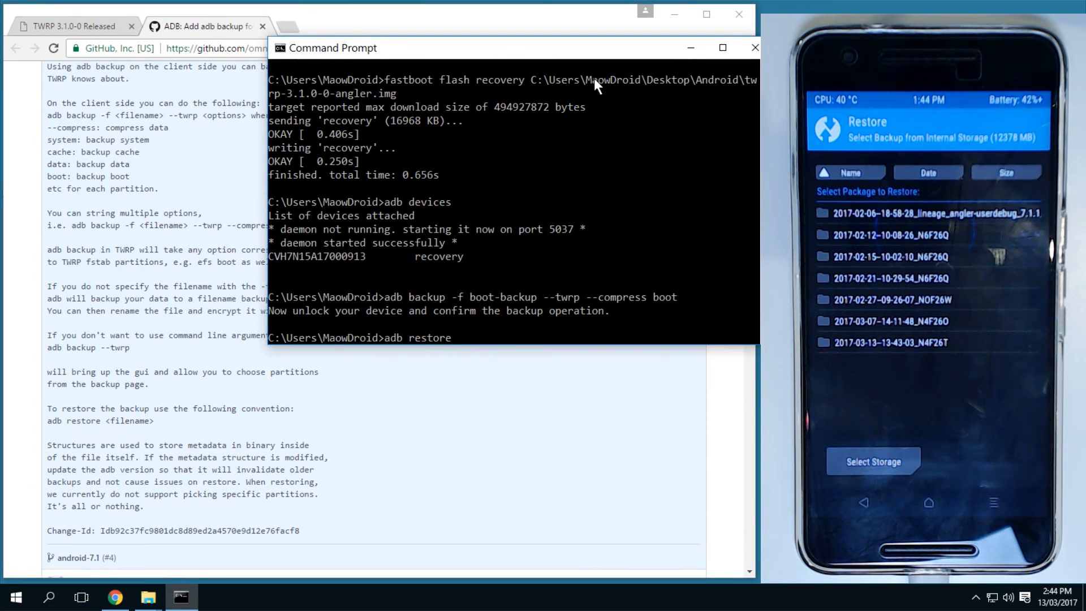
{"action": "type", "text": "backup-"}
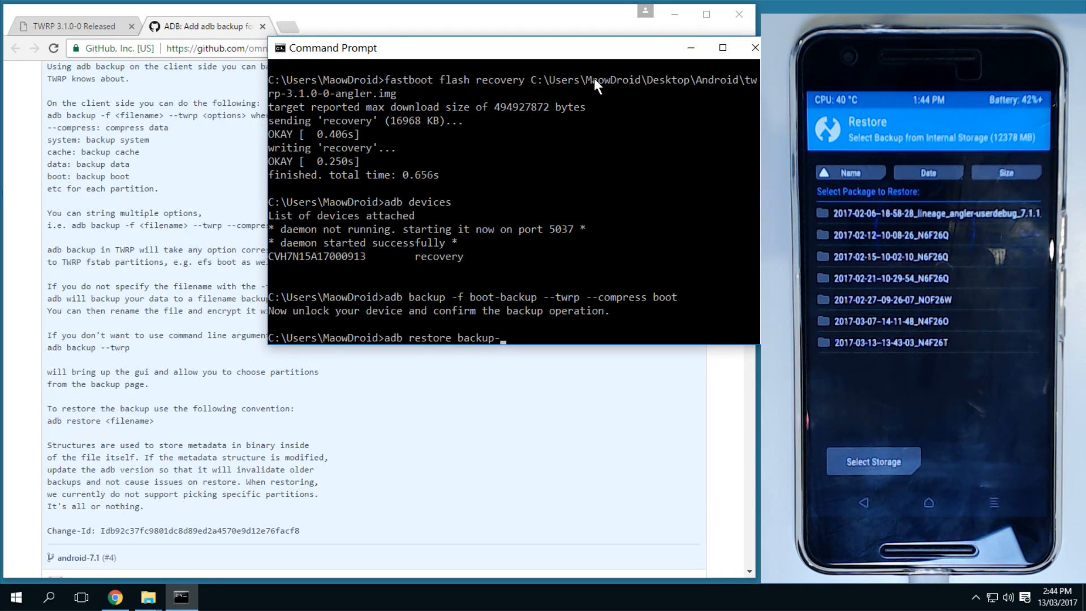
{"action": "type", "text": "boot"}
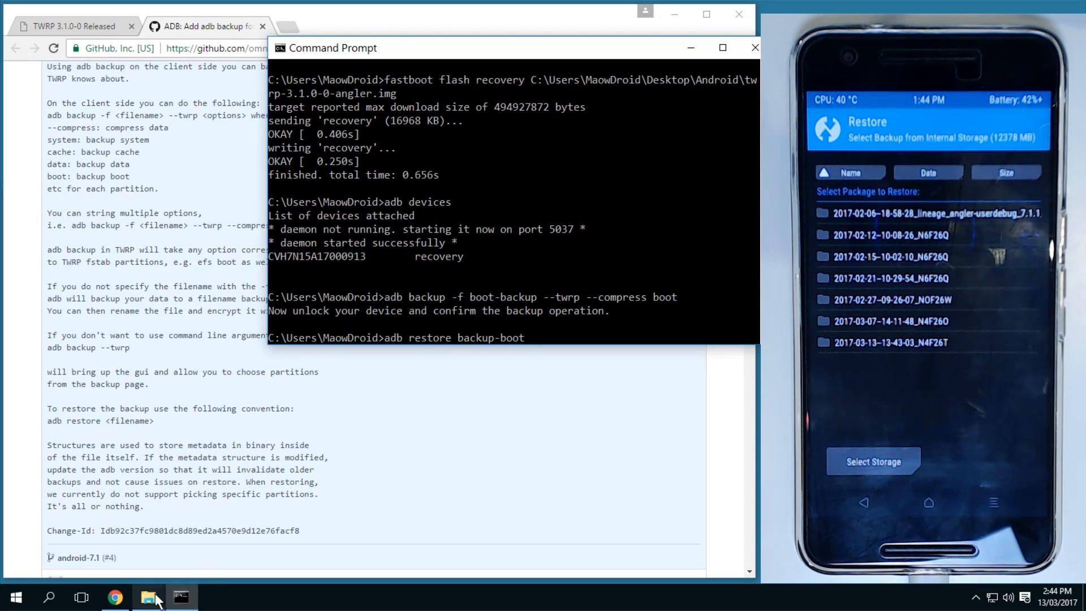
{"action": "left_click", "coordinate": [148, 597]}
{"action": "type", "text": "-ba"}
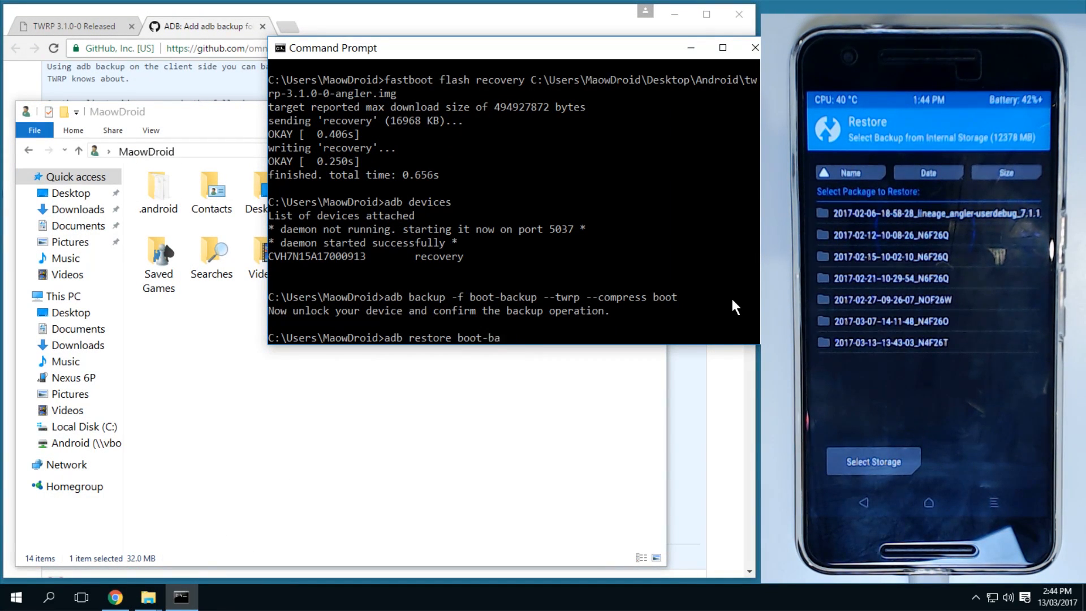
{"action": "key", "text": "Return"}
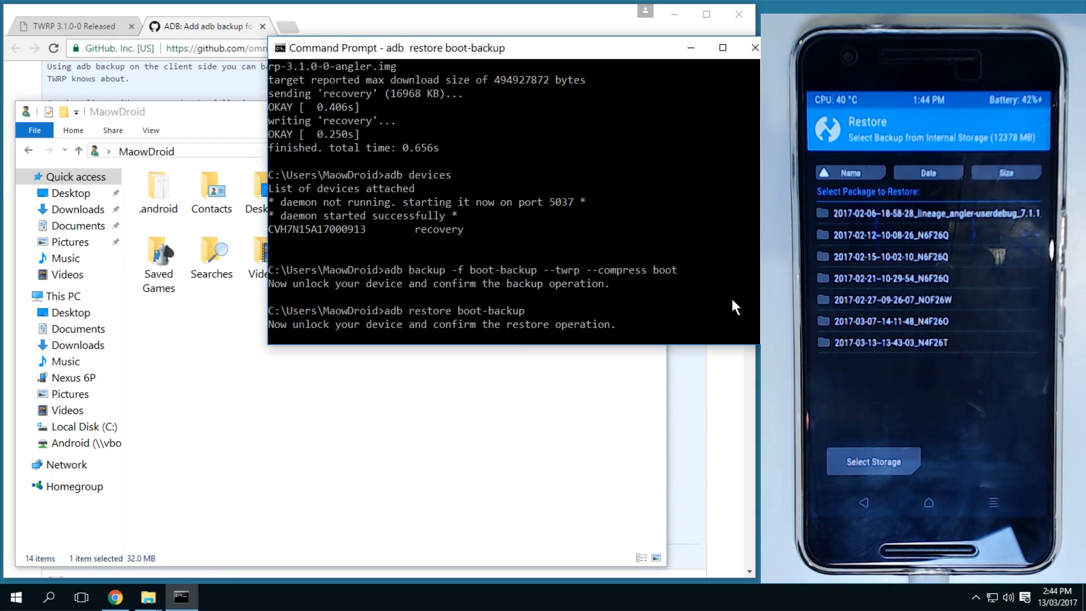